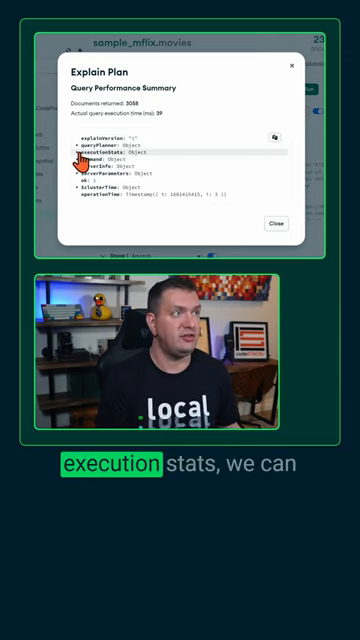
Close the explain plan and start an index on tomatoes.viewer.rating in sample_mflix.movies
left_click(72, 151)
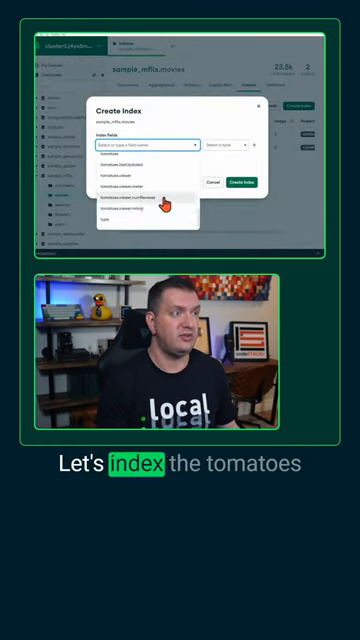
left_click(150, 210)
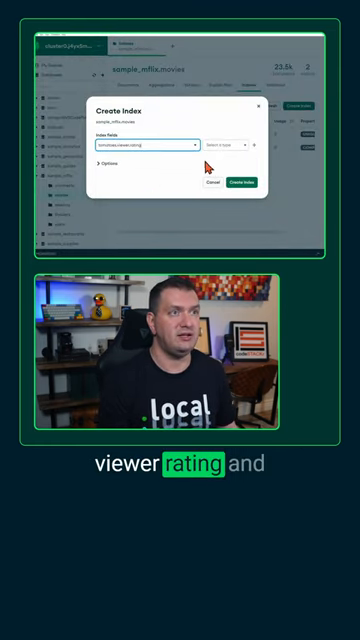